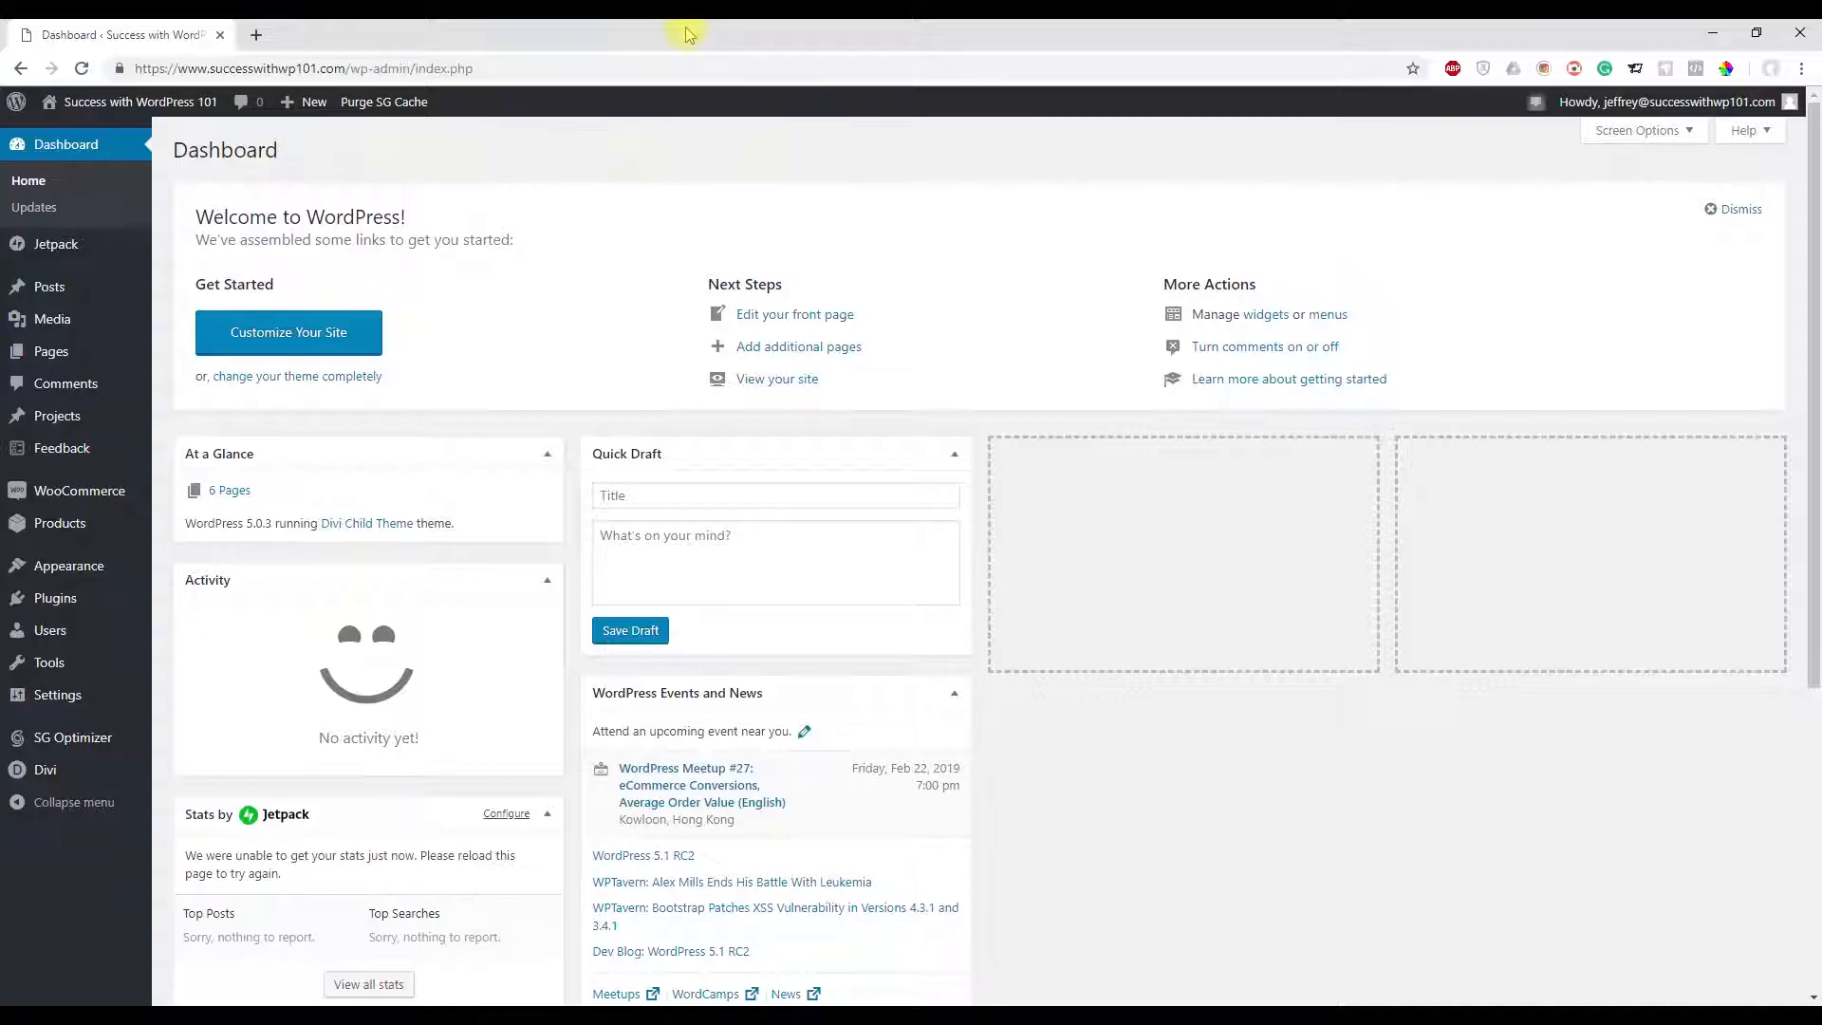
pyautogui.moveTo(79, 490)
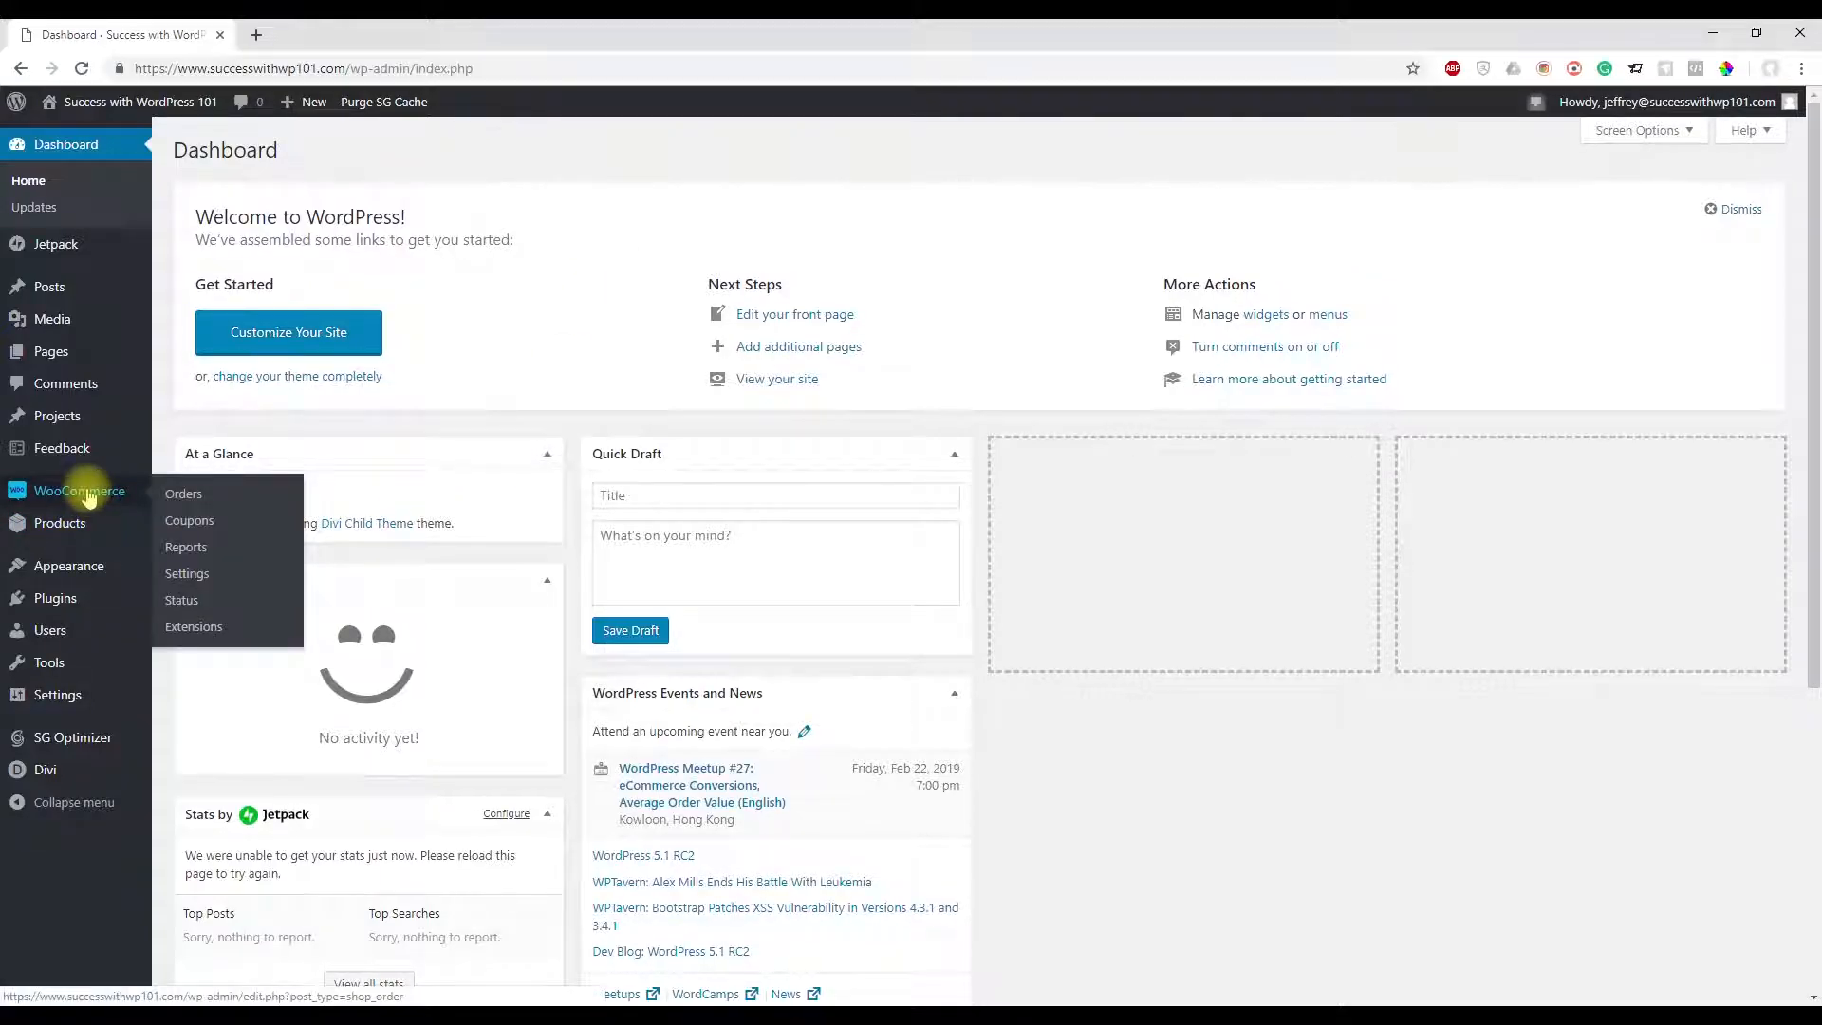
# Open WooCommerce Settings and switch to the Products tab
pyautogui.click(187, 573)
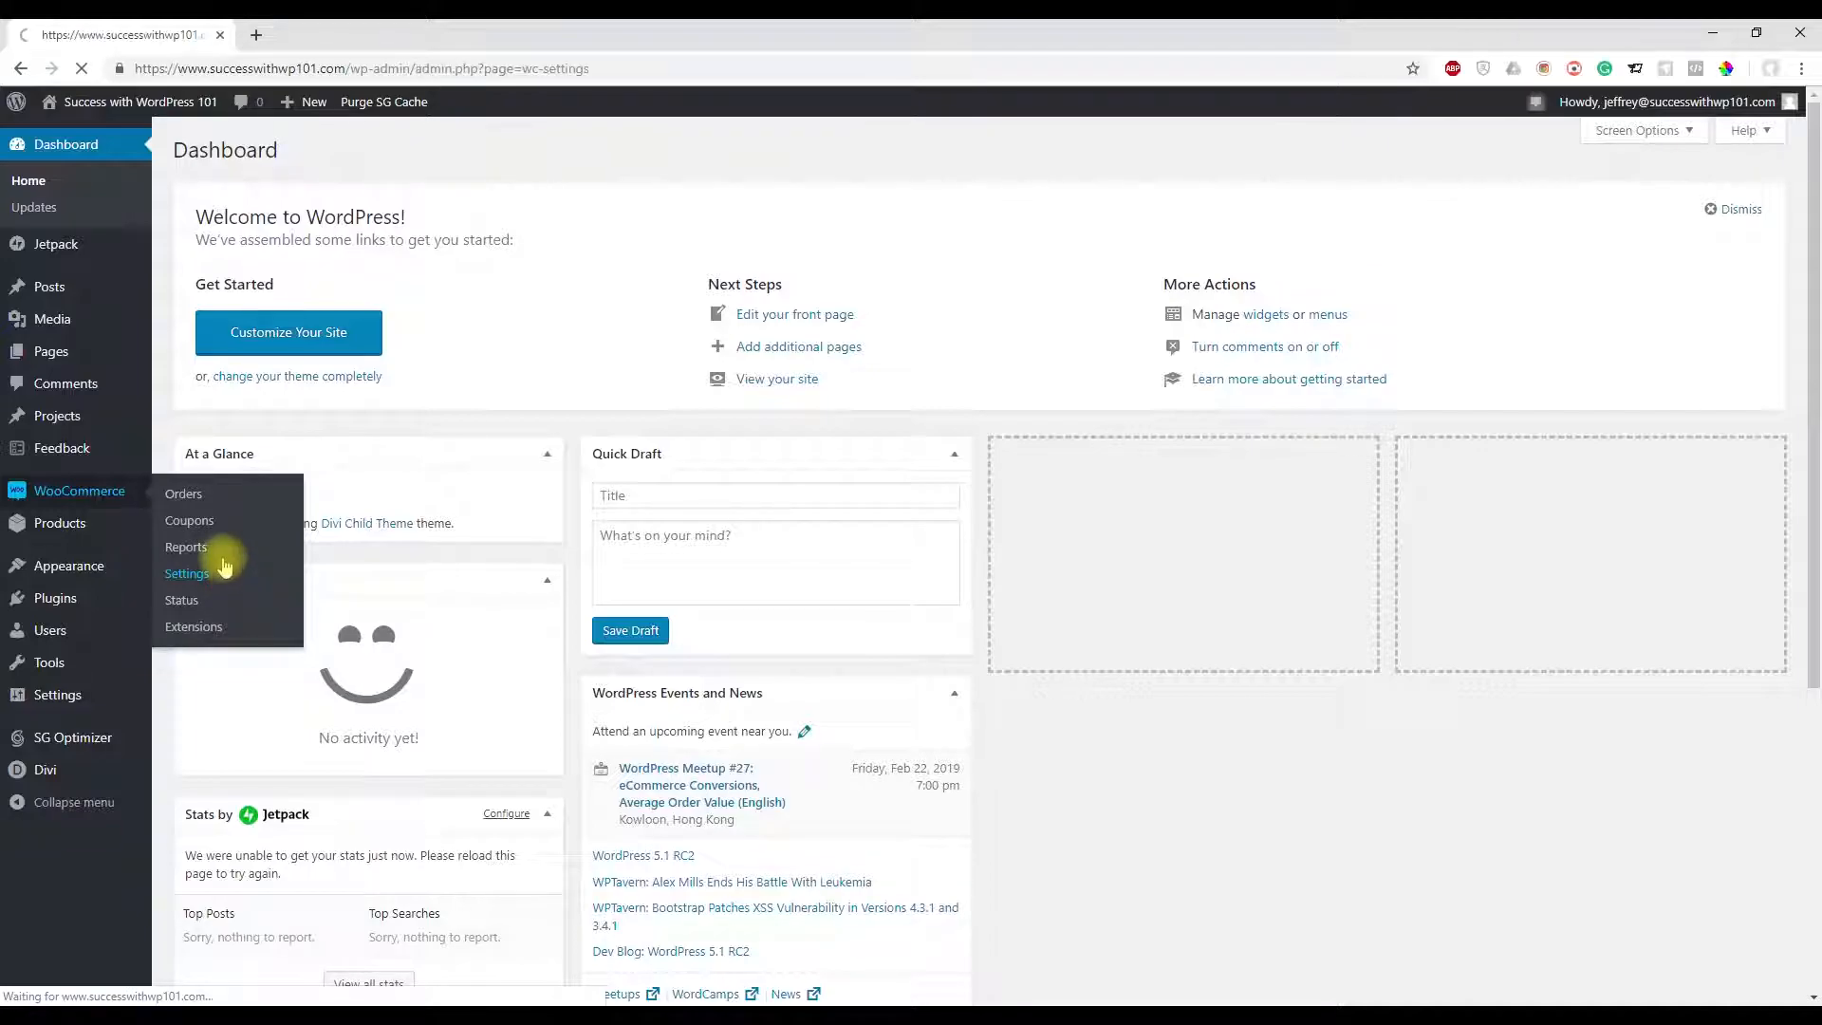
pyautogui.click(187, 574)
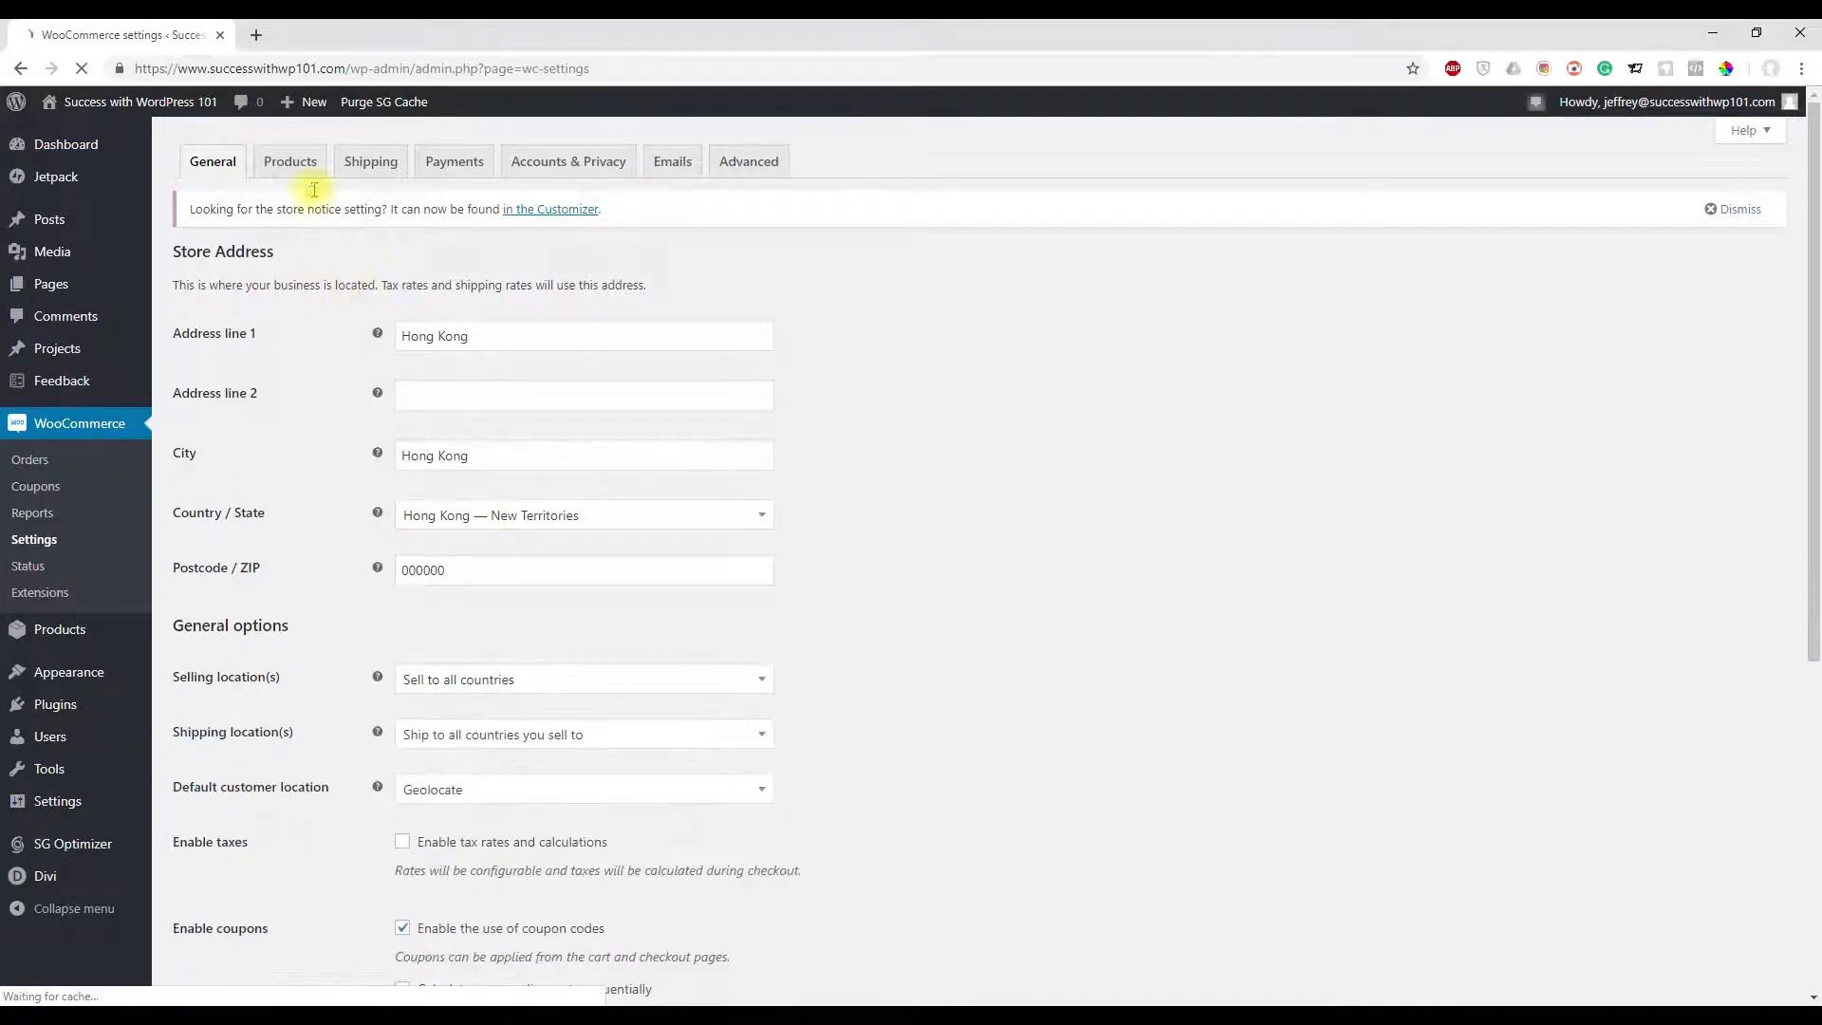
pyautogui.click(289, 161)
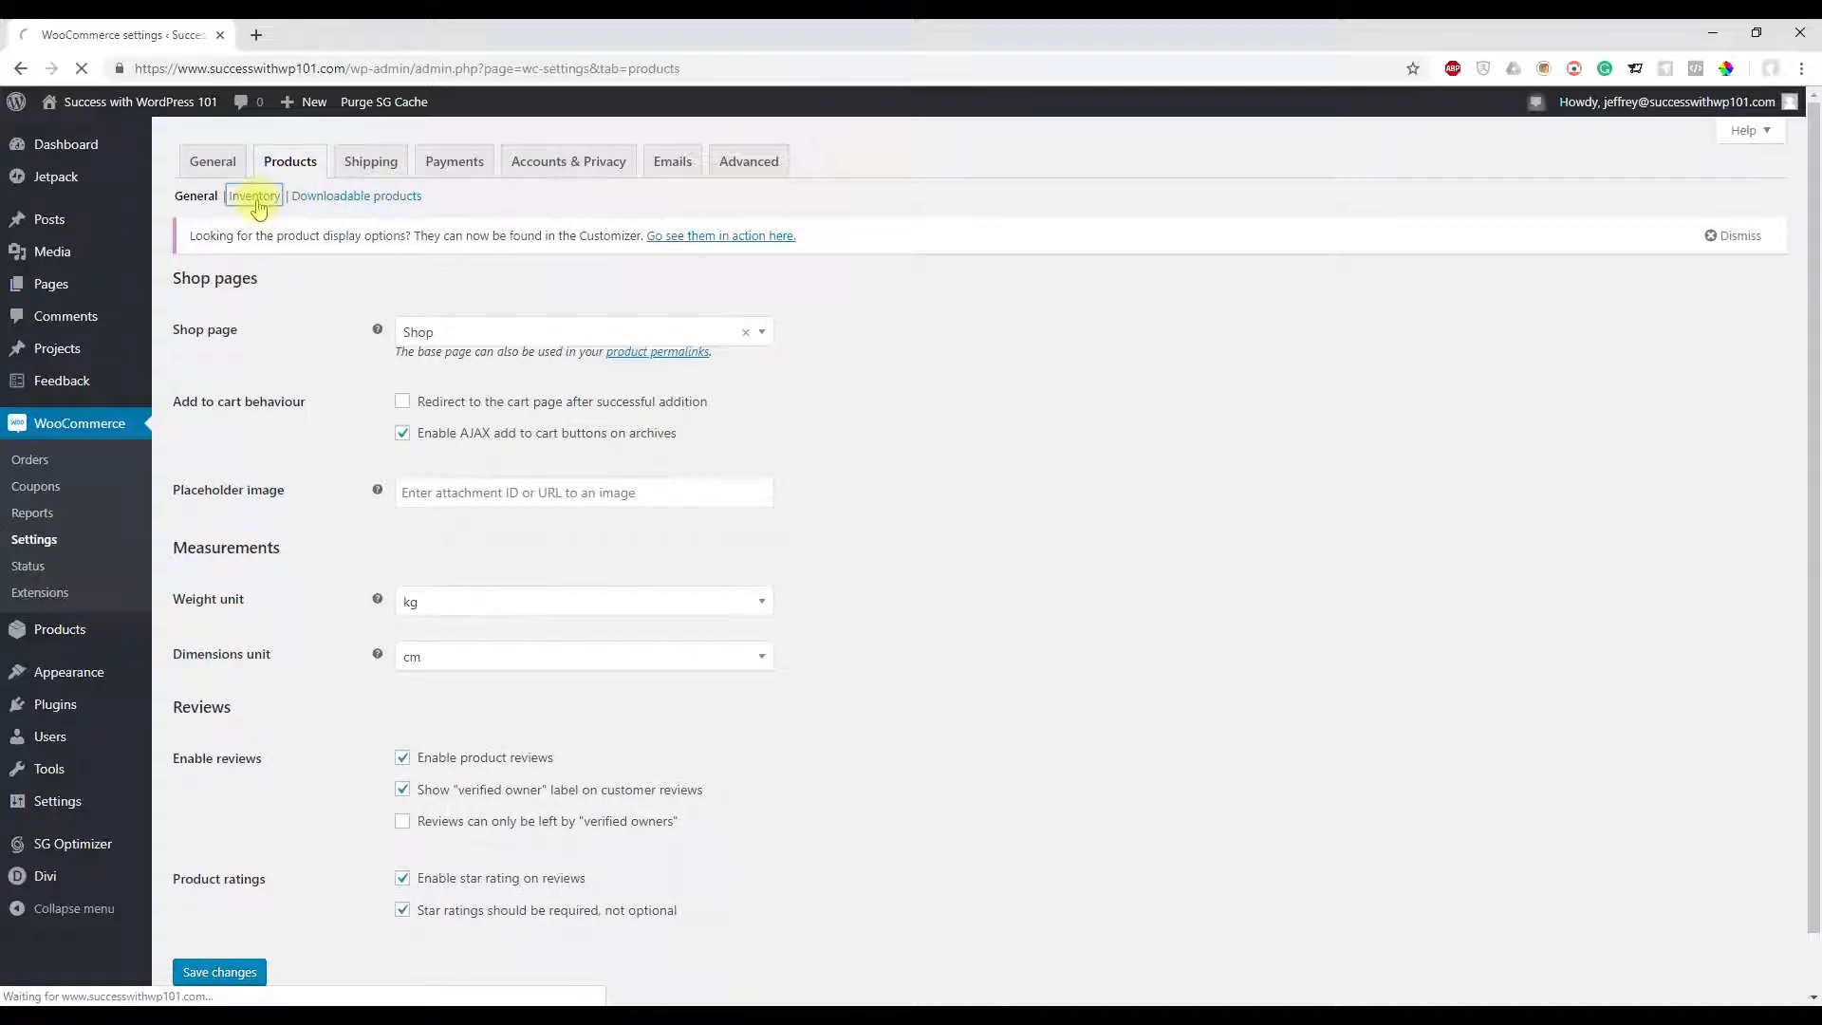
# Show the Inventory section with out-of-stock notifications toggled off and back on
pyautogui.click(254, 196)
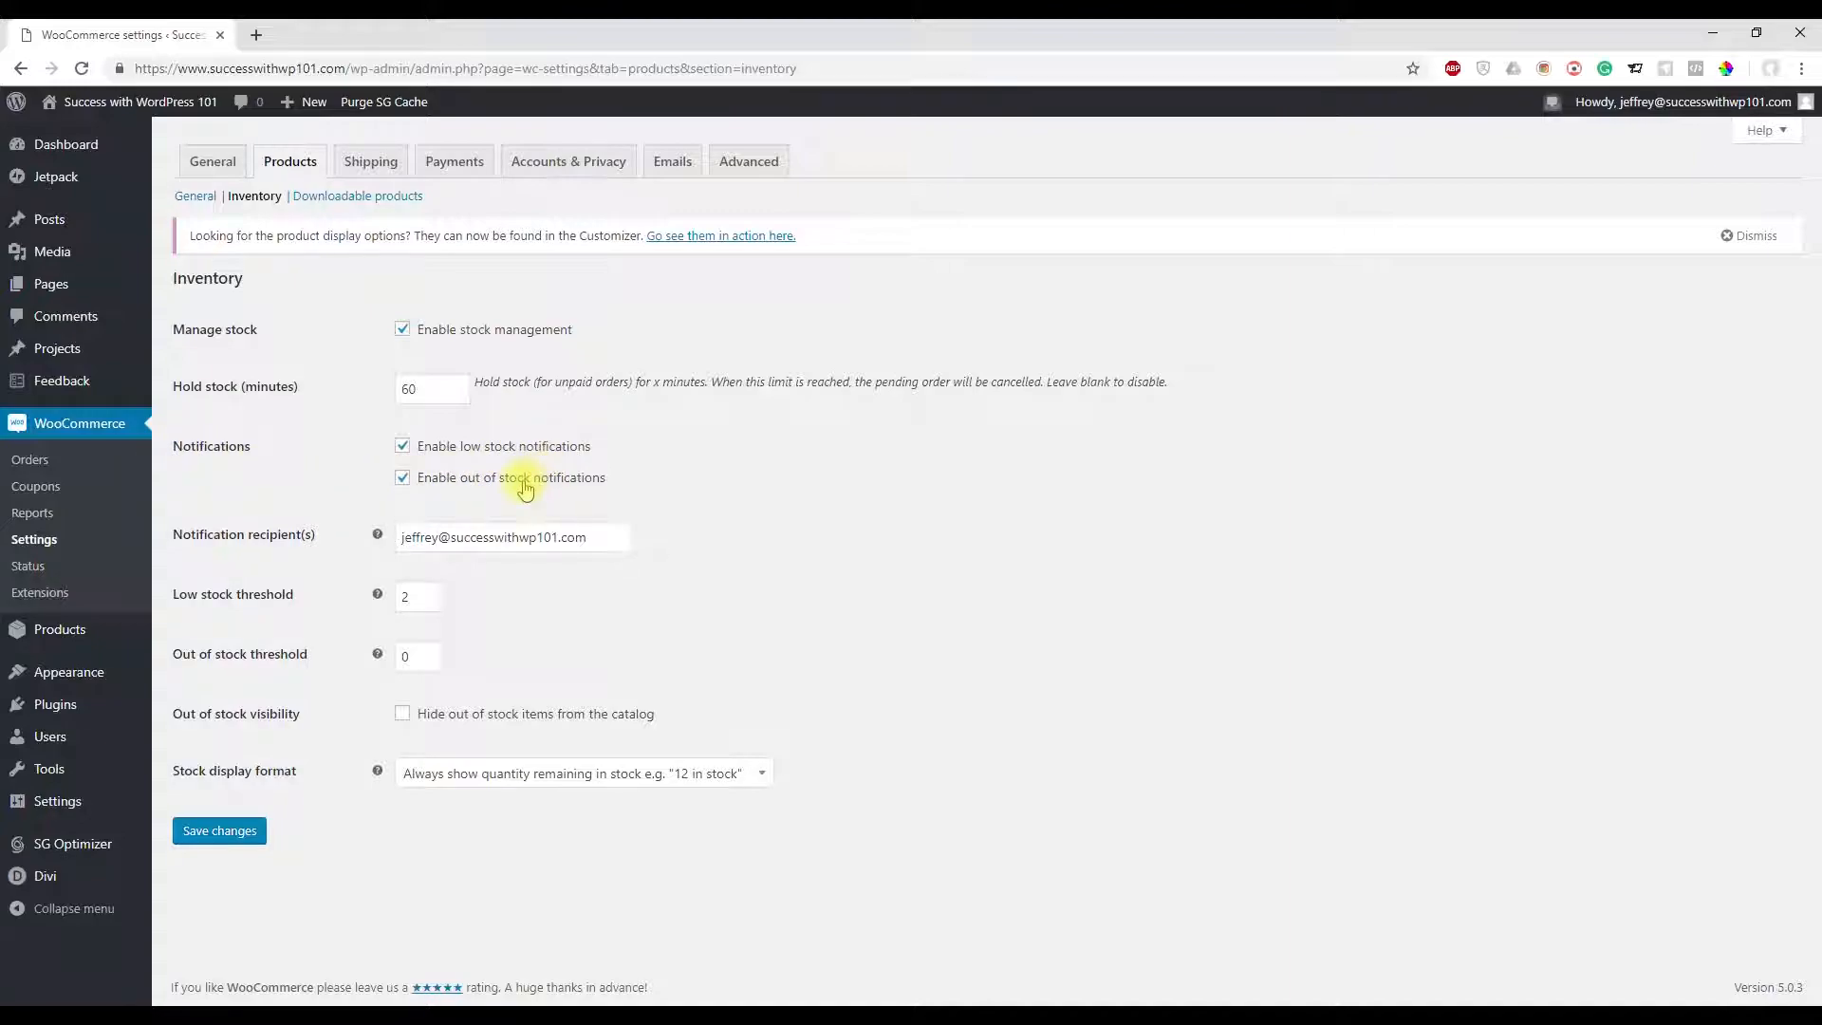
pyautogui.click(403, 477)
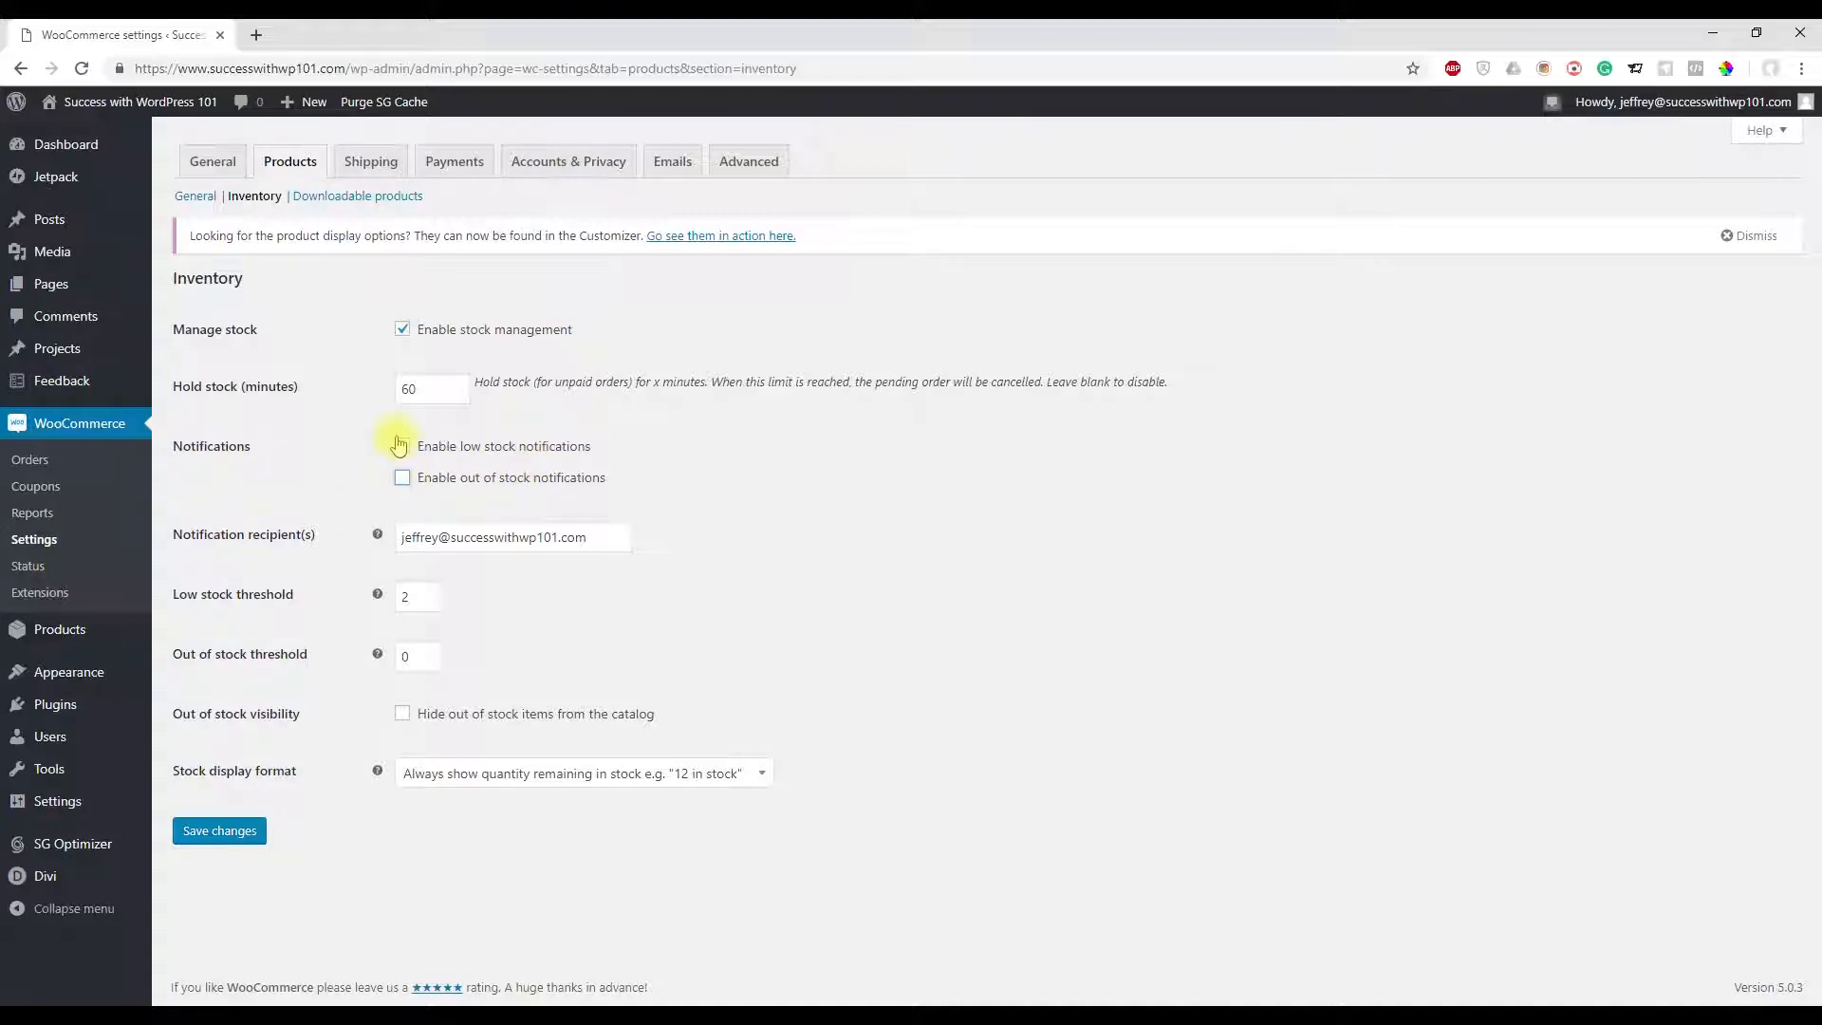
pyautogui.click(402, 446)
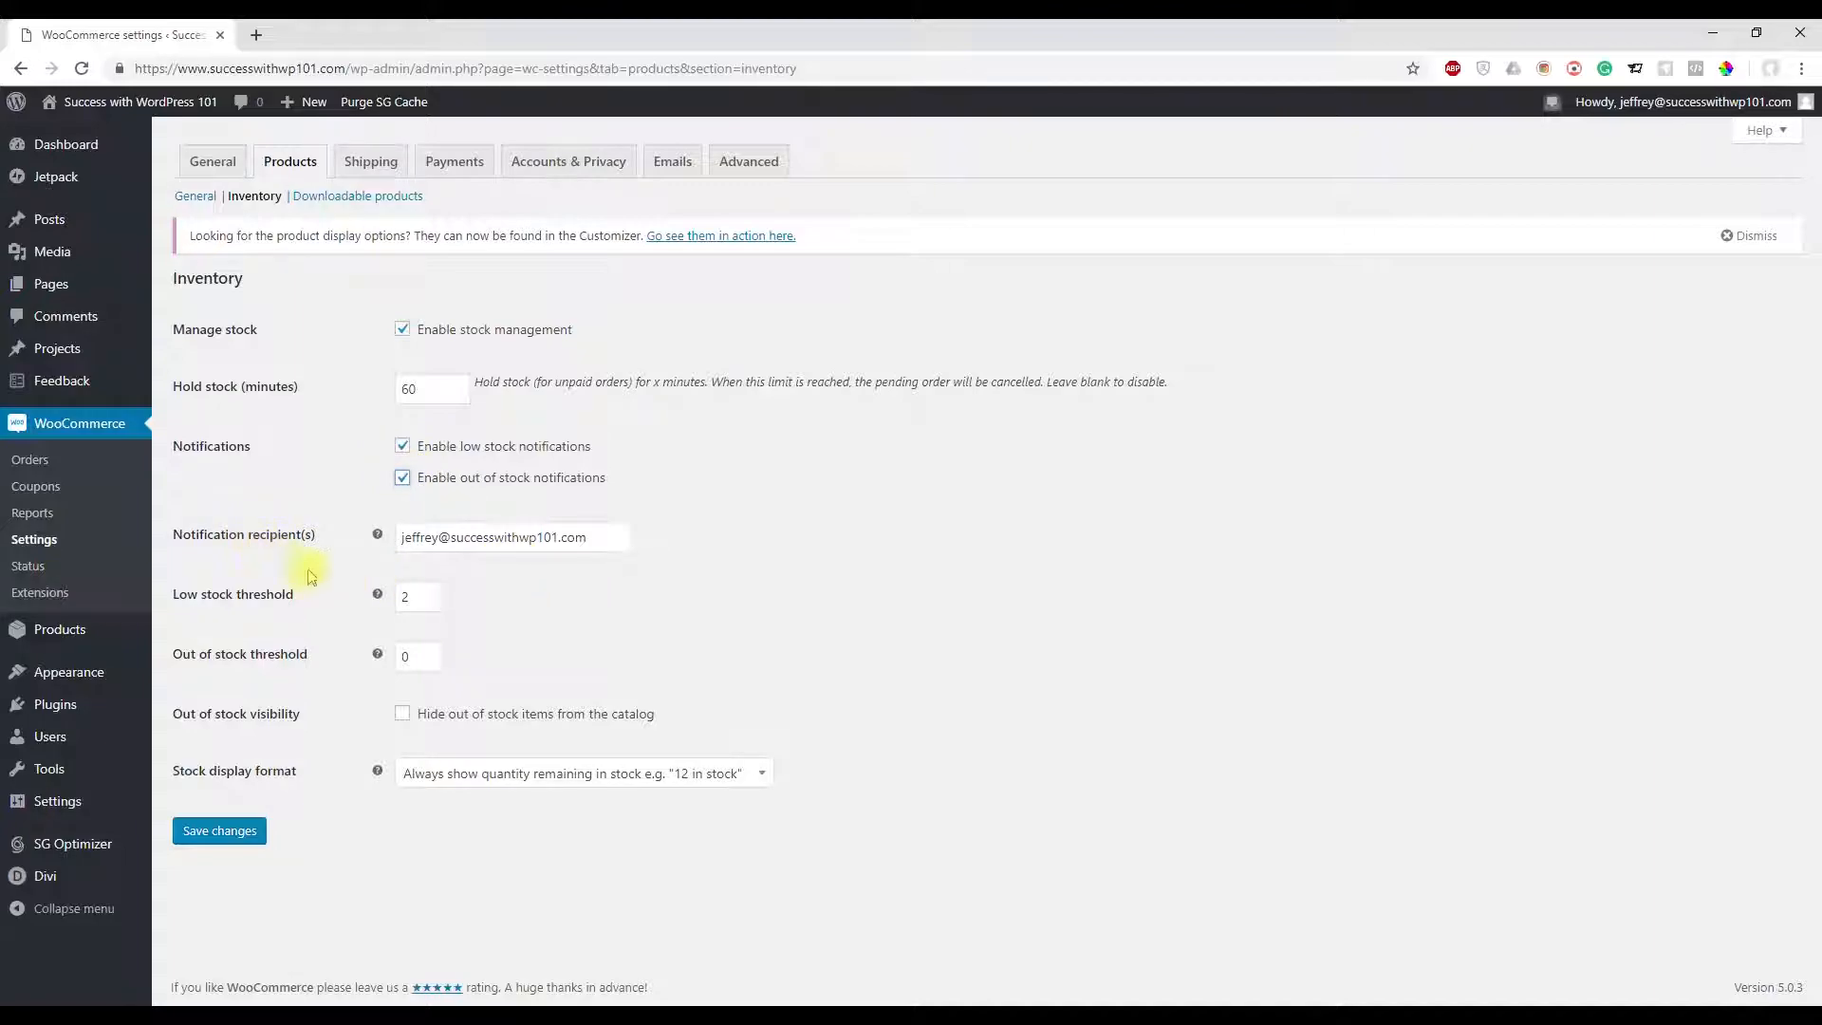
# Append a comma and a second email to the notification recipients, then save changes
pyautogui.click(511, 537)
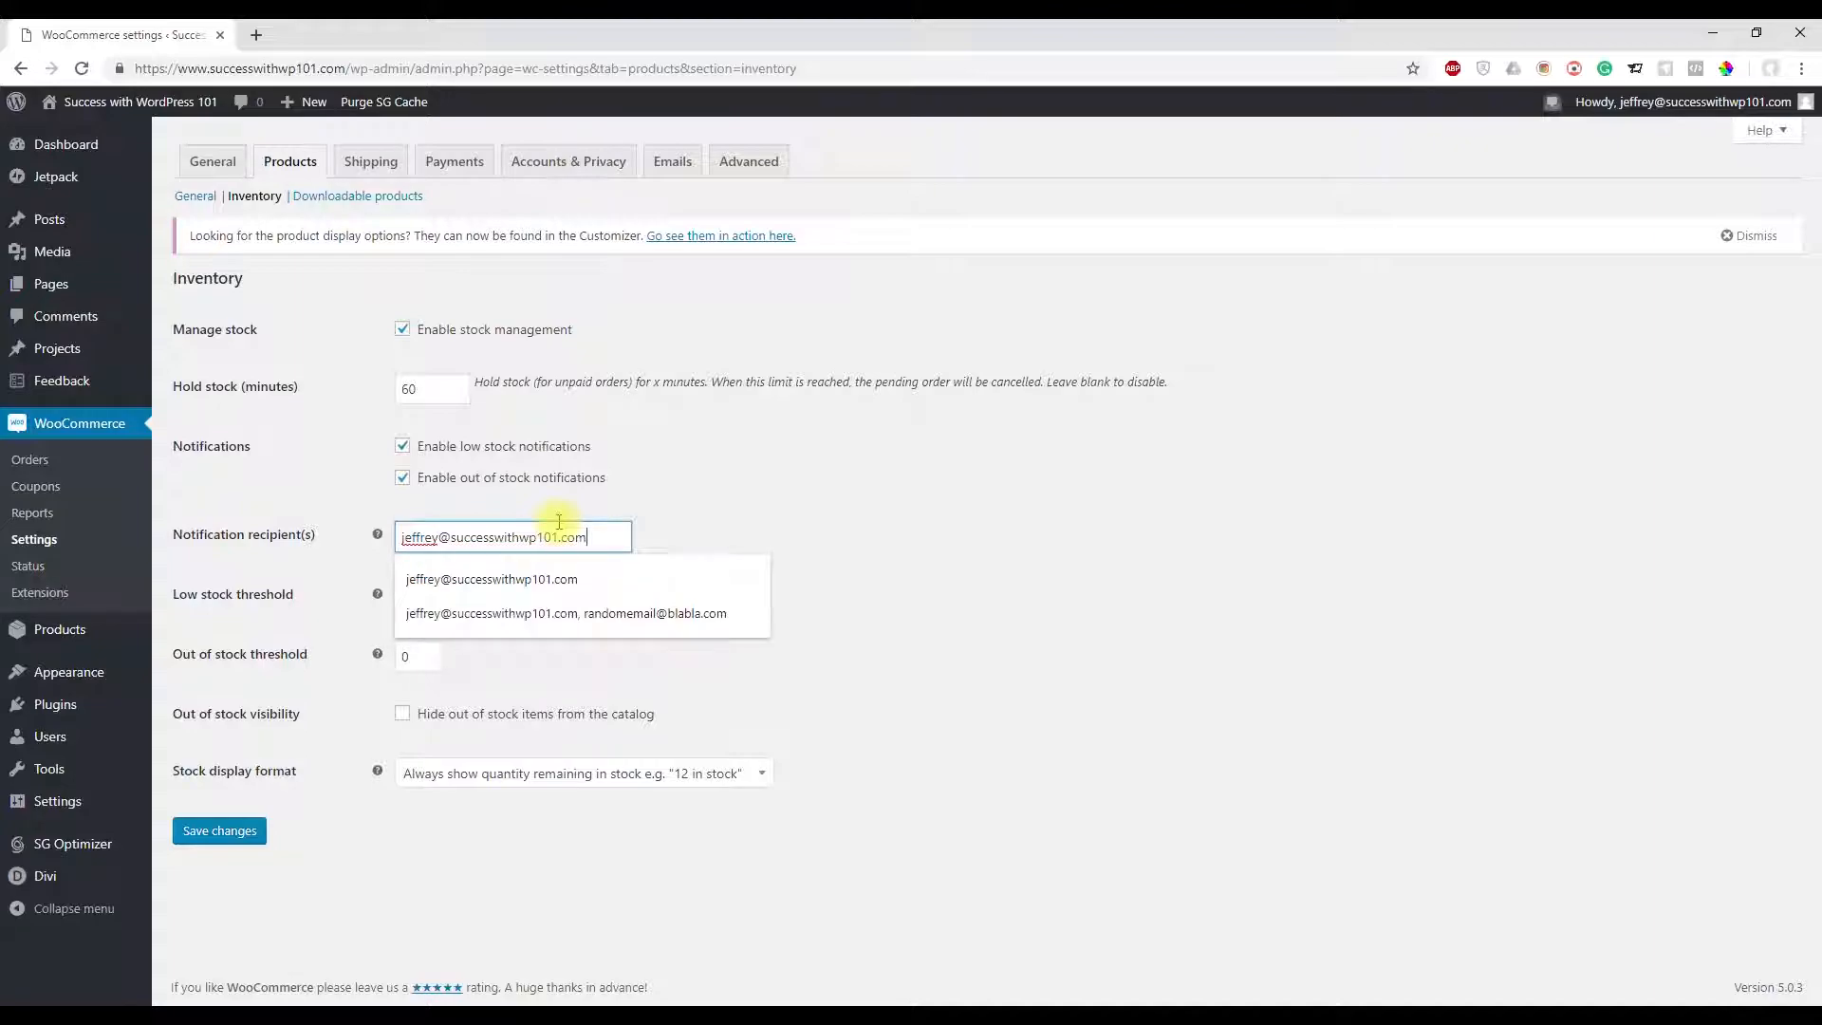
pyautogui.write(', randomemail@blabla.com')
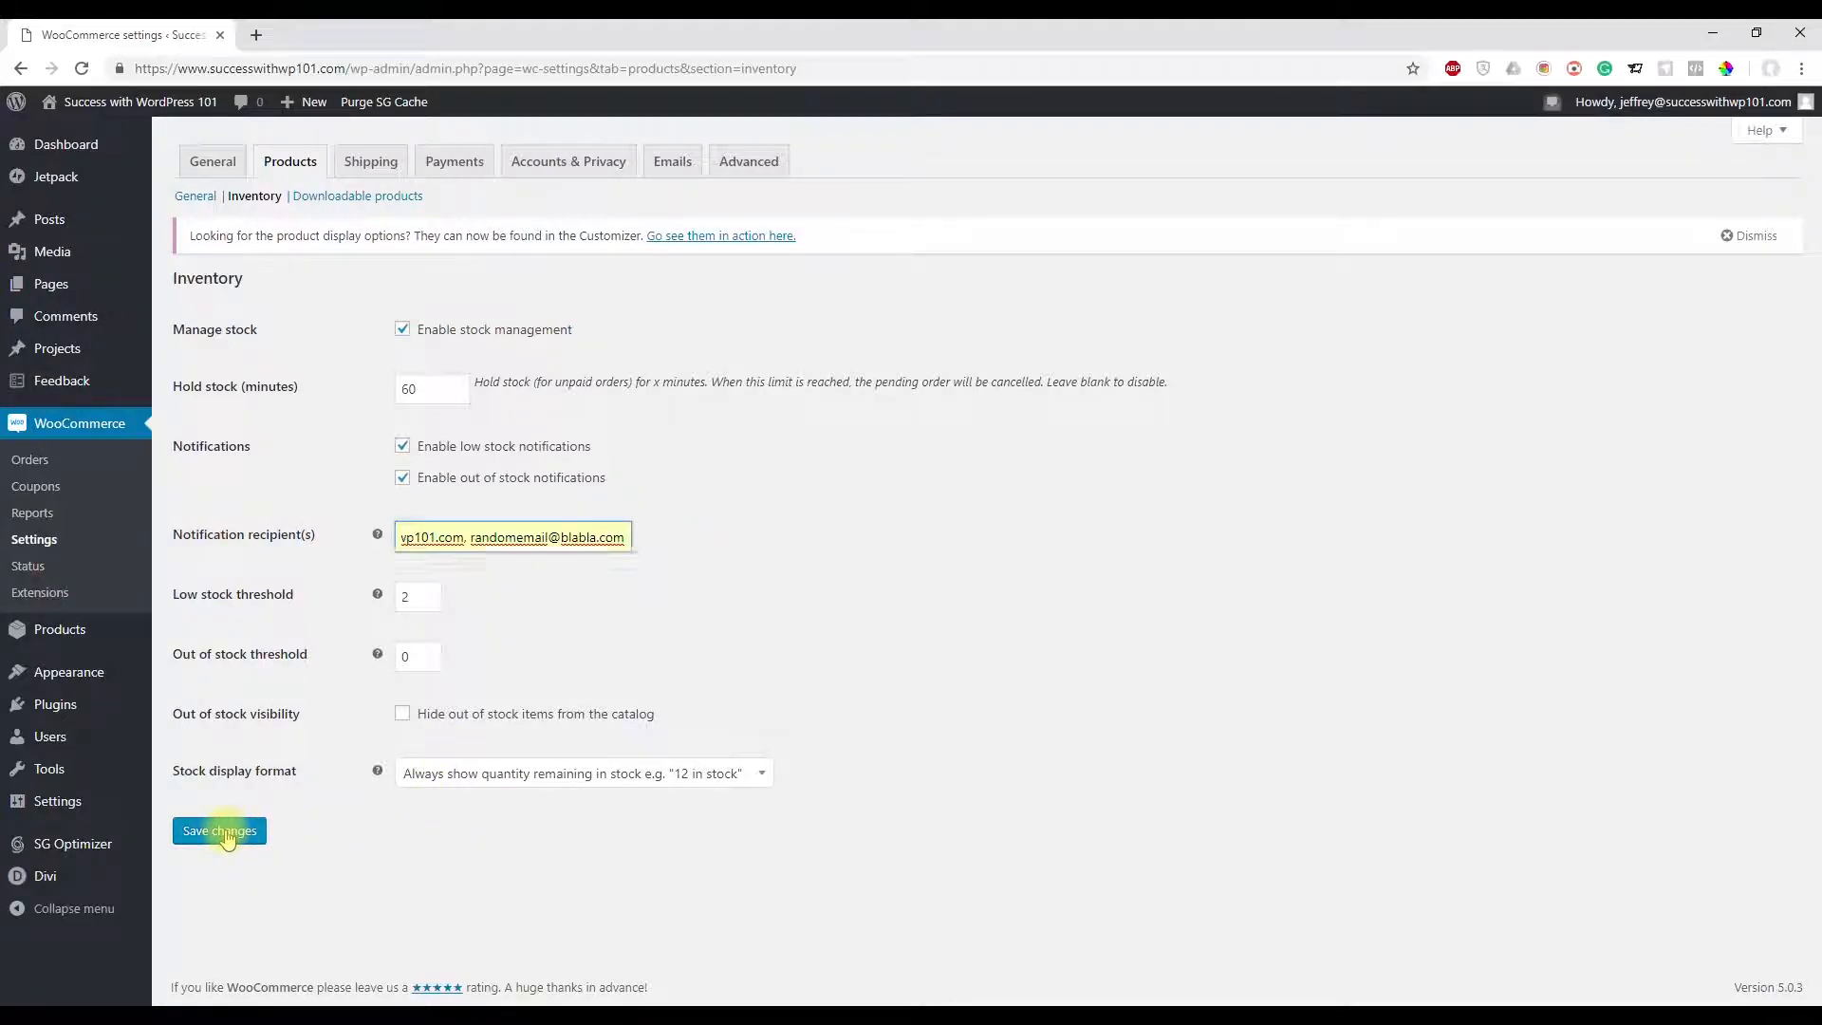
pyautogui.click(218, 830)
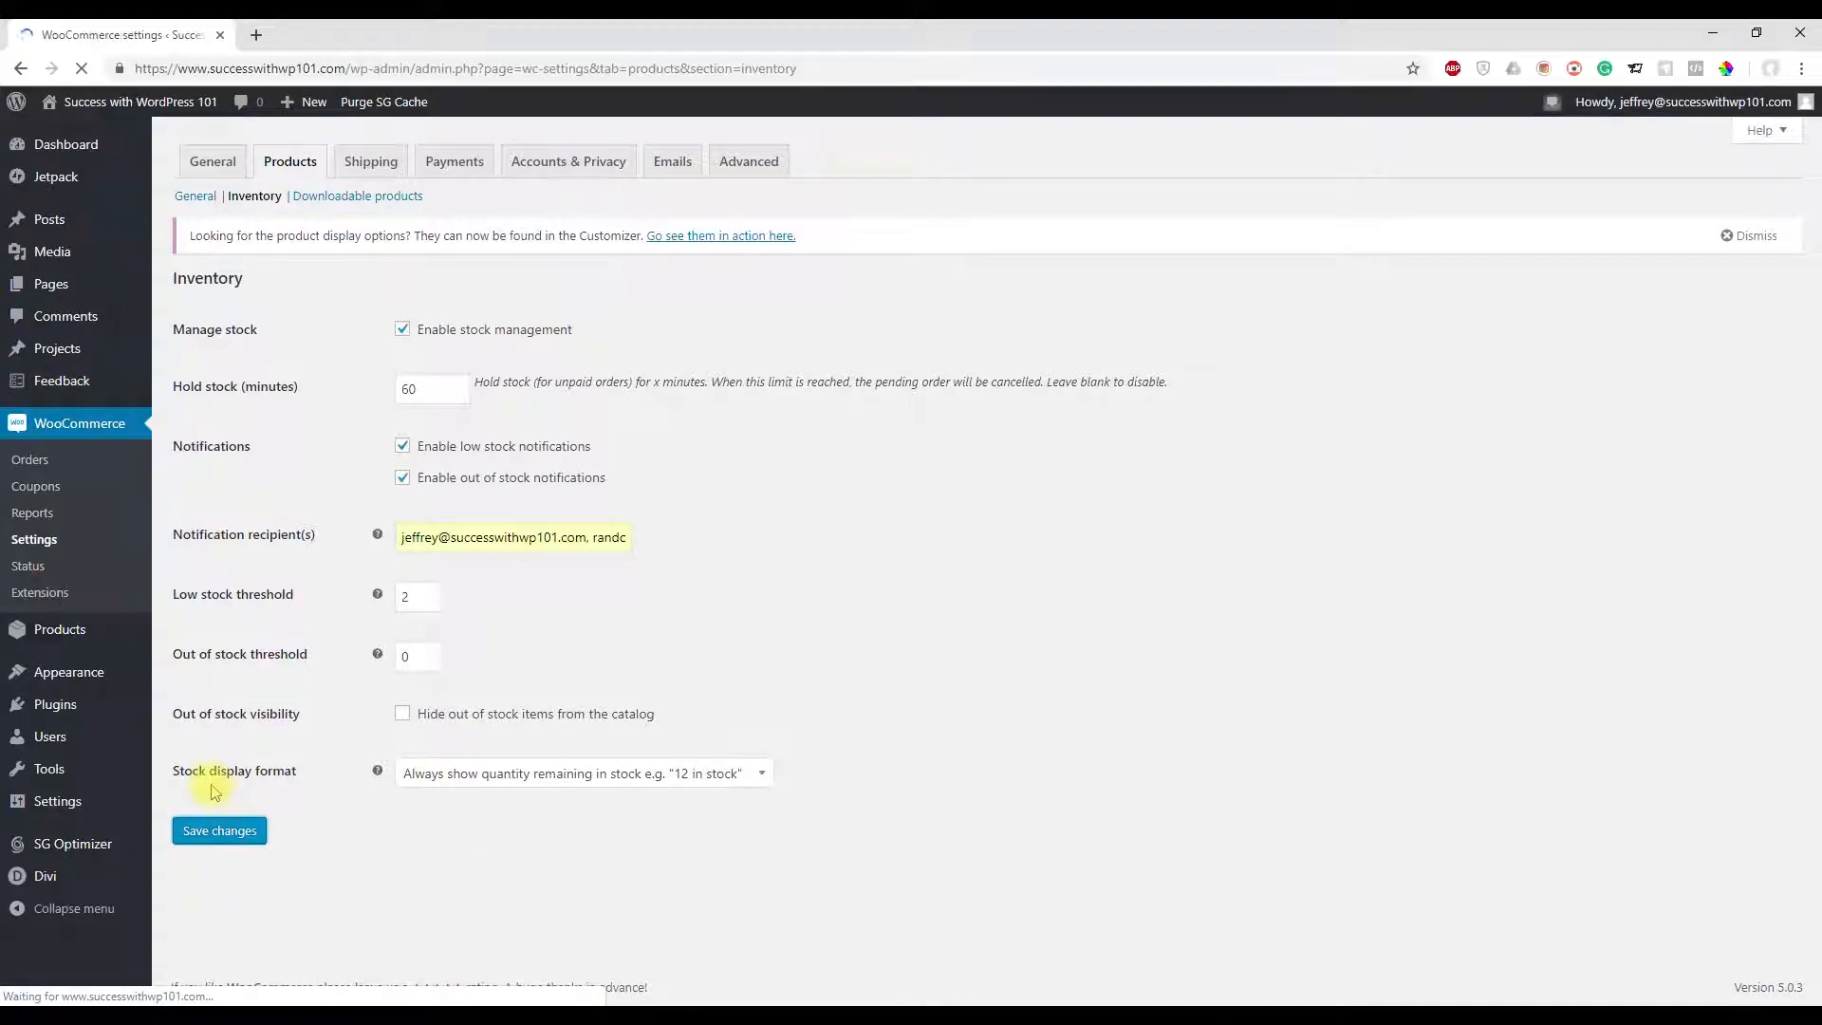